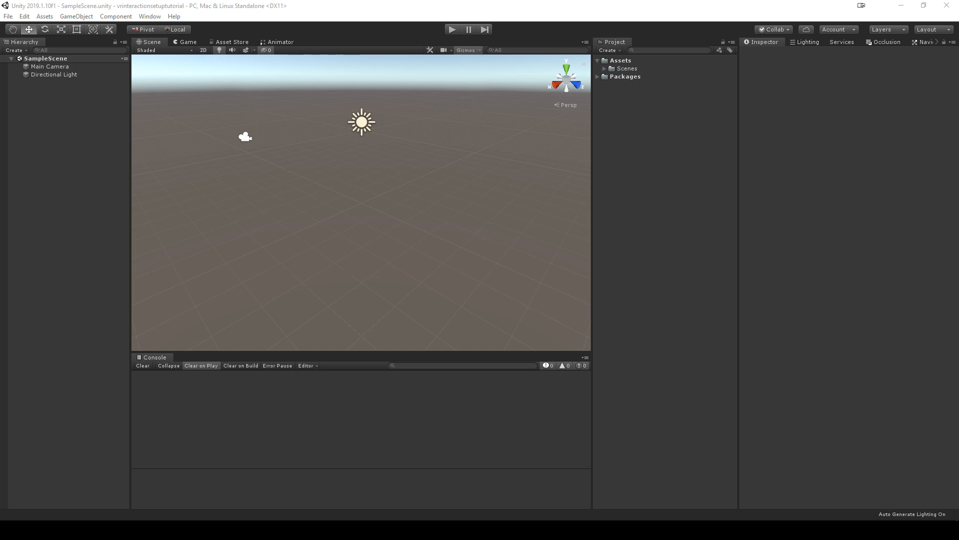
Step: Import the Oculus Integration package from the Asset Store and upgrade to the new spatializer plugin
click(231, 41)
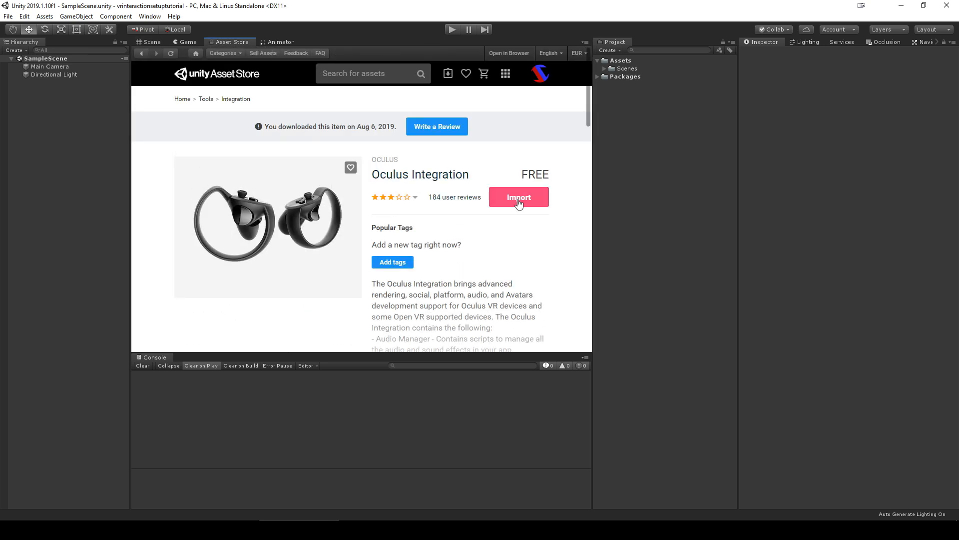
click(518, 196)
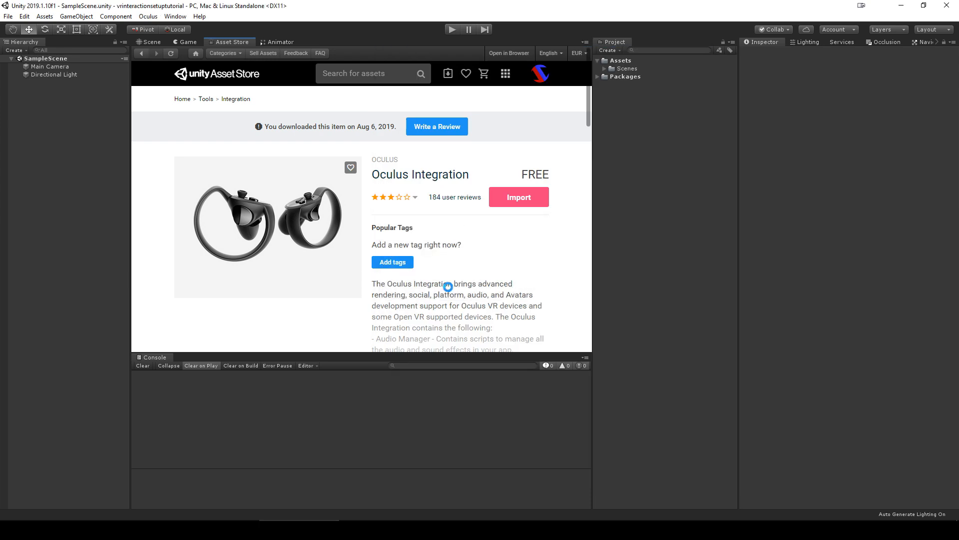
click(518, 196)
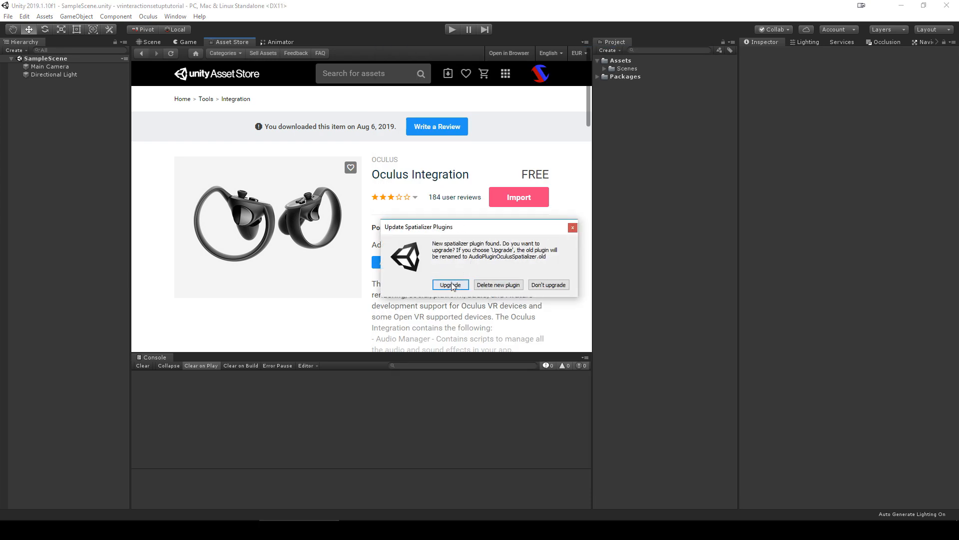
click(450, 285)
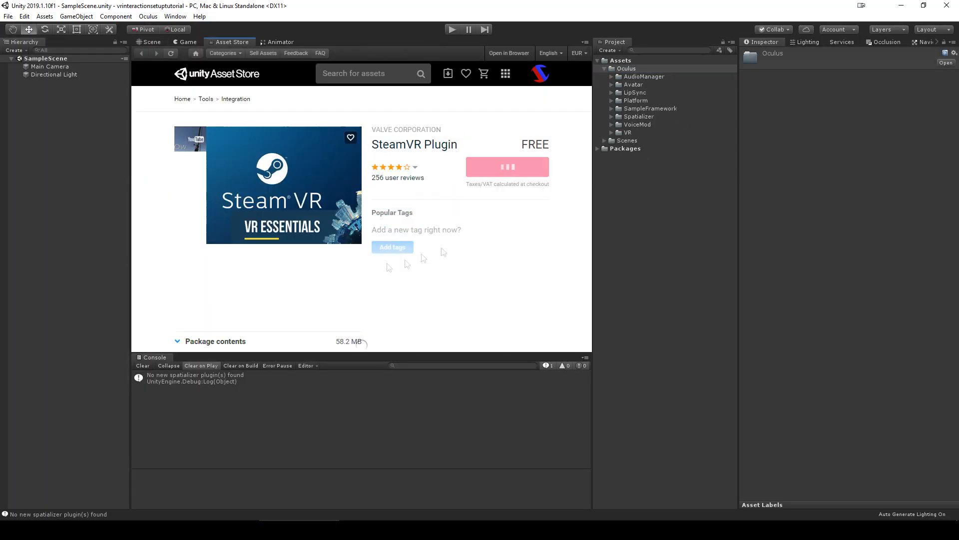
Step: Import all SteamVR Plugin files and accept the example action files in SteamVR Input
click(507, 167)
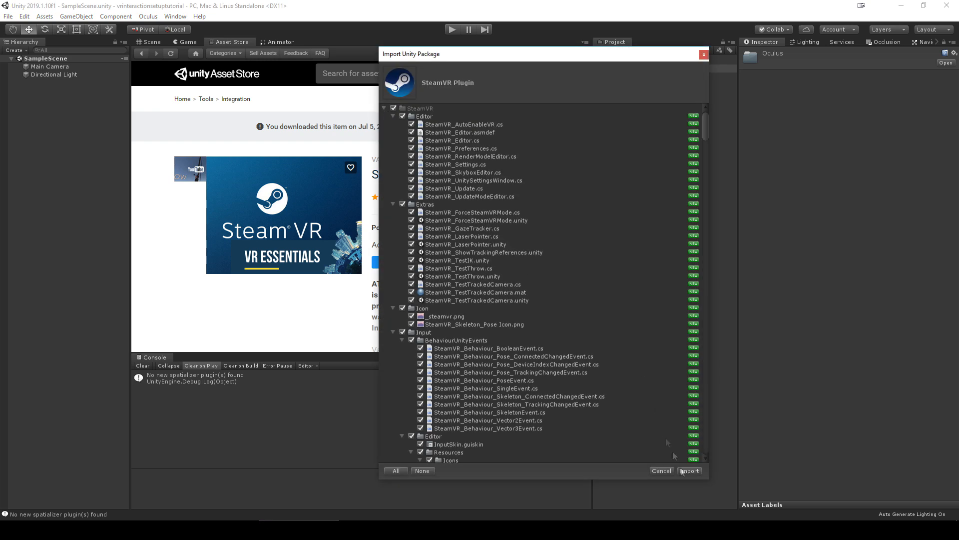
click(689, 470)
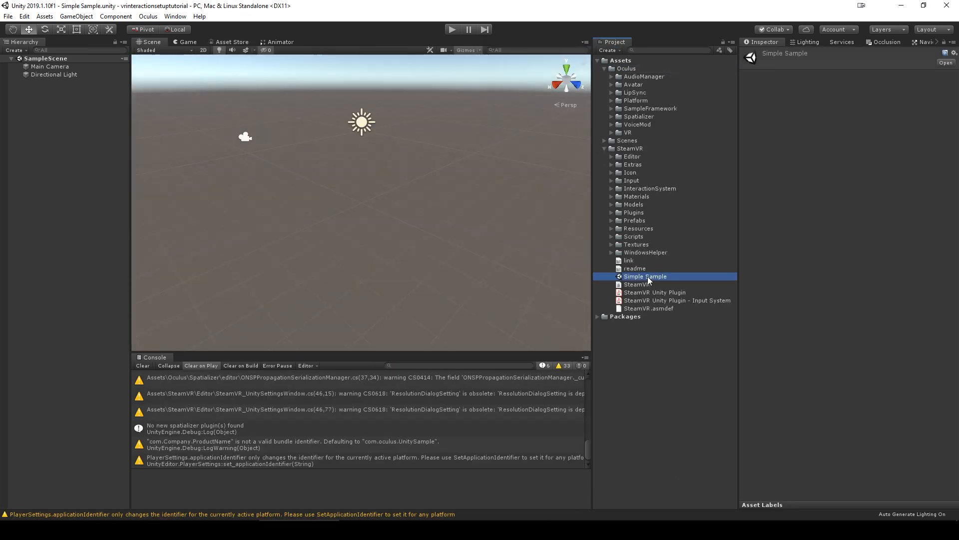
click(175, 16)
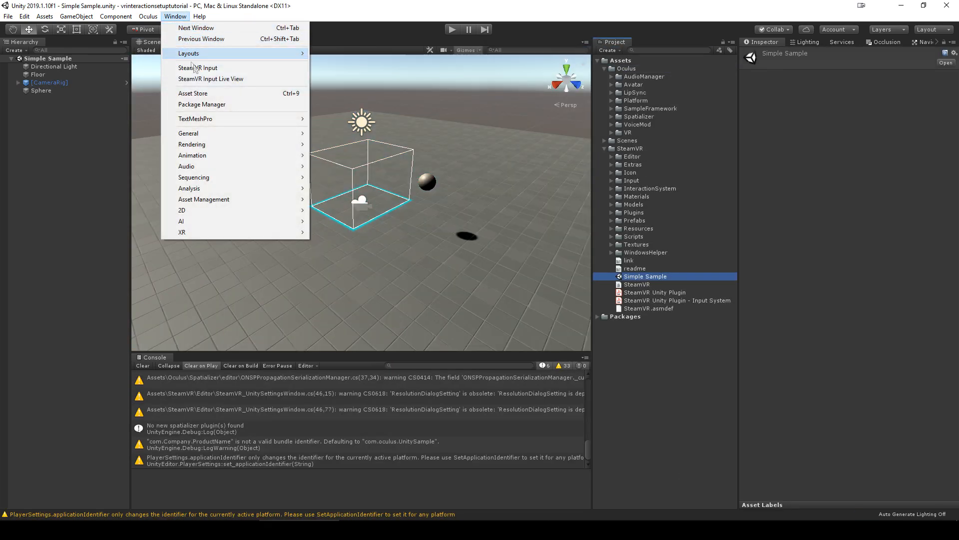
click(198, 67)
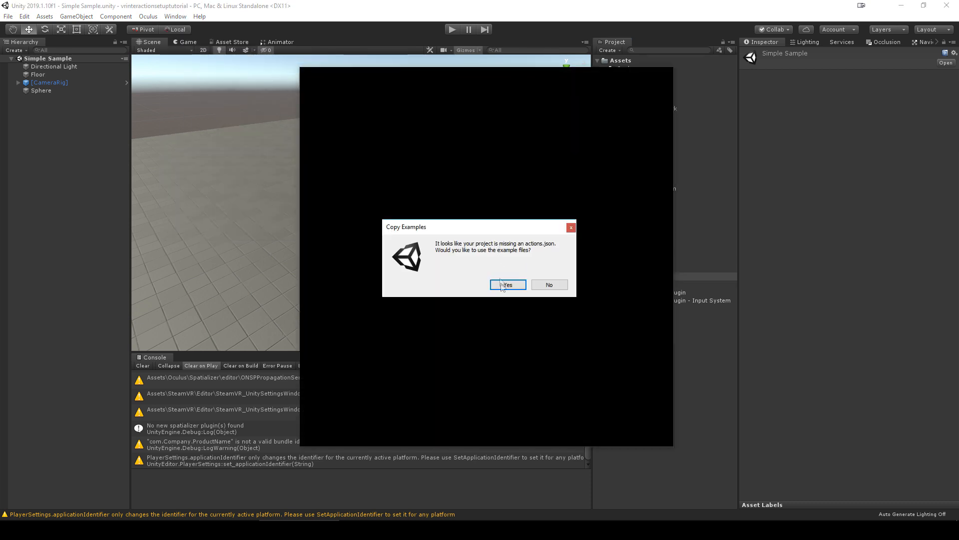
click(507, 284)
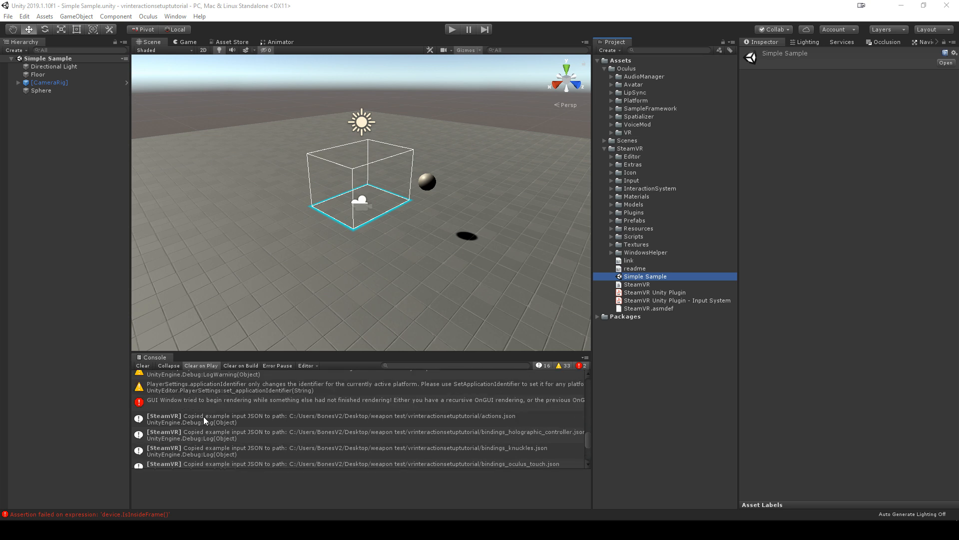
Step: Clear the Console messages and bring up the VR Interaction V1.4 package import list
scroll(down, 3)
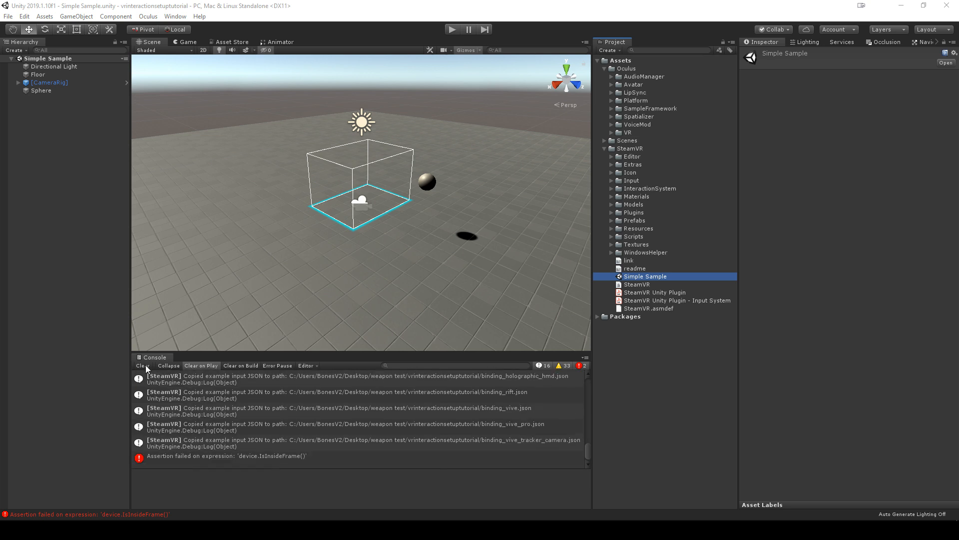
click(142, 365)
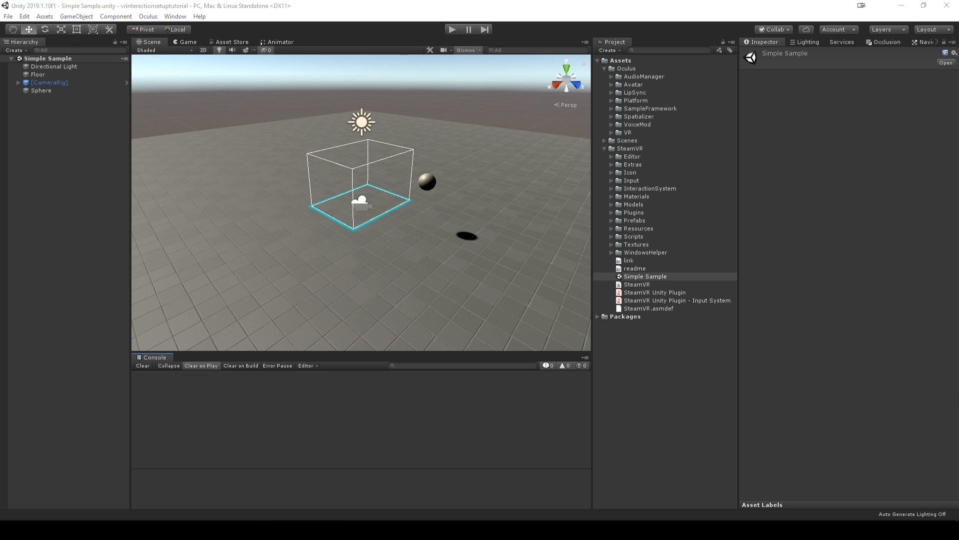
click(232, 41)
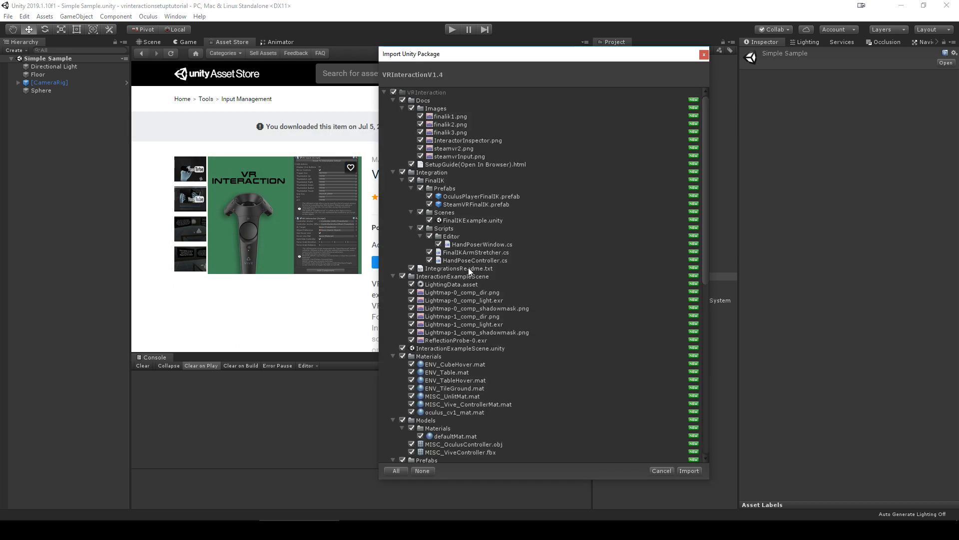
mouse_move(510, 291)
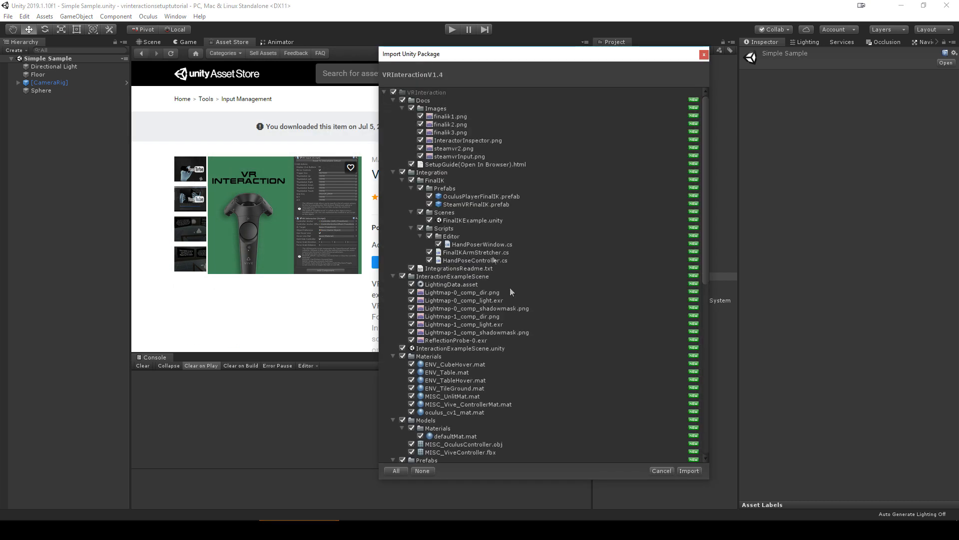
Step: Import all files from the VR Interaction package
click(689, 470)
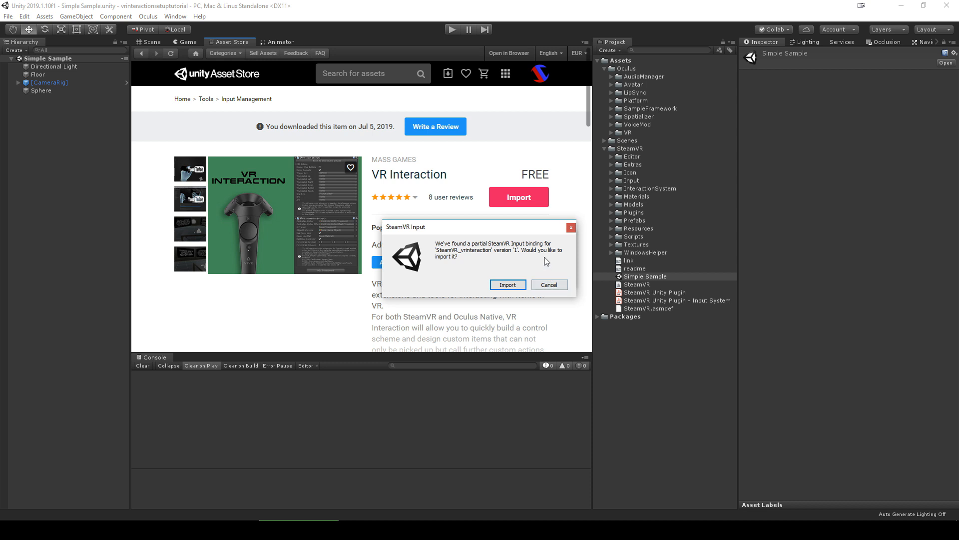
Step: Import the partial SteamVR binding, replace actions, delete unused files, and generate VRInteraction actions
click(507, 284)
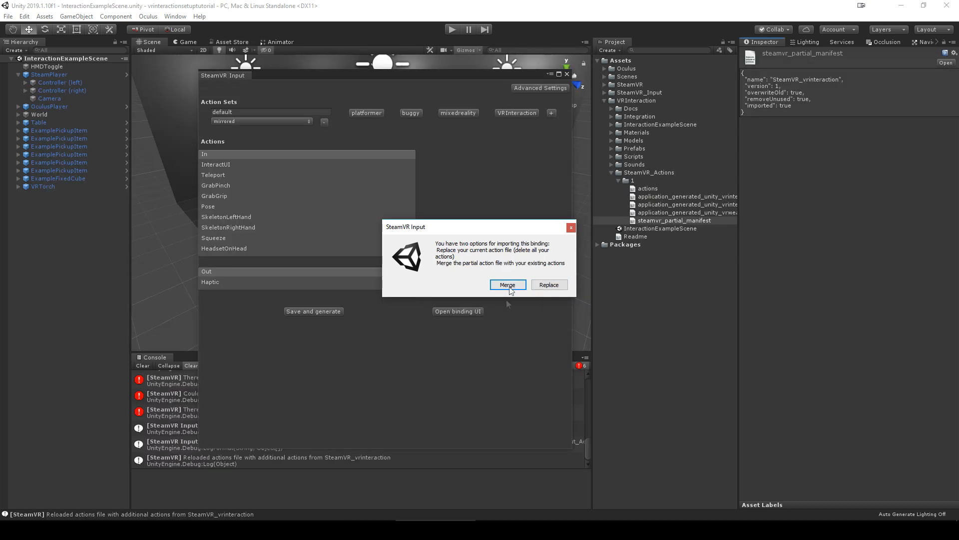
mouse_move(562, 297)
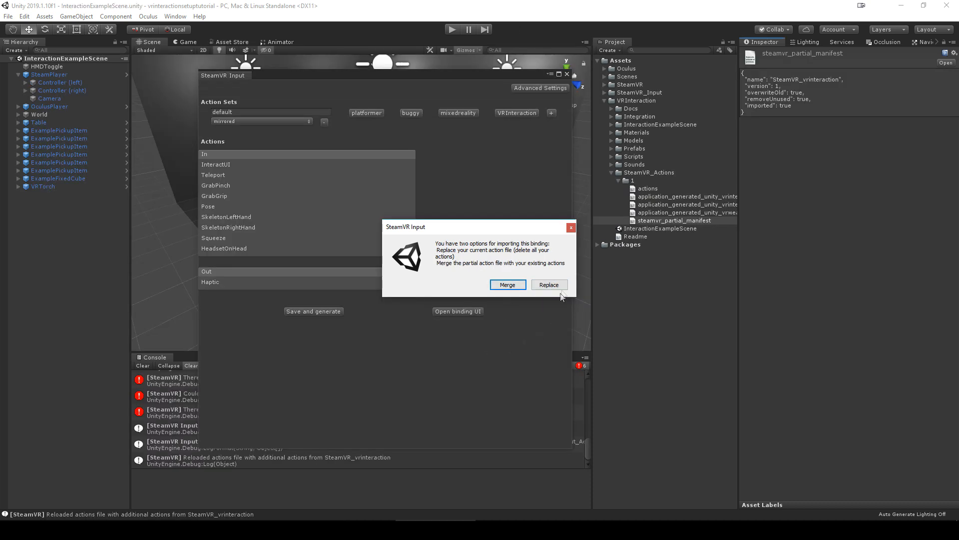
click(548, 284)
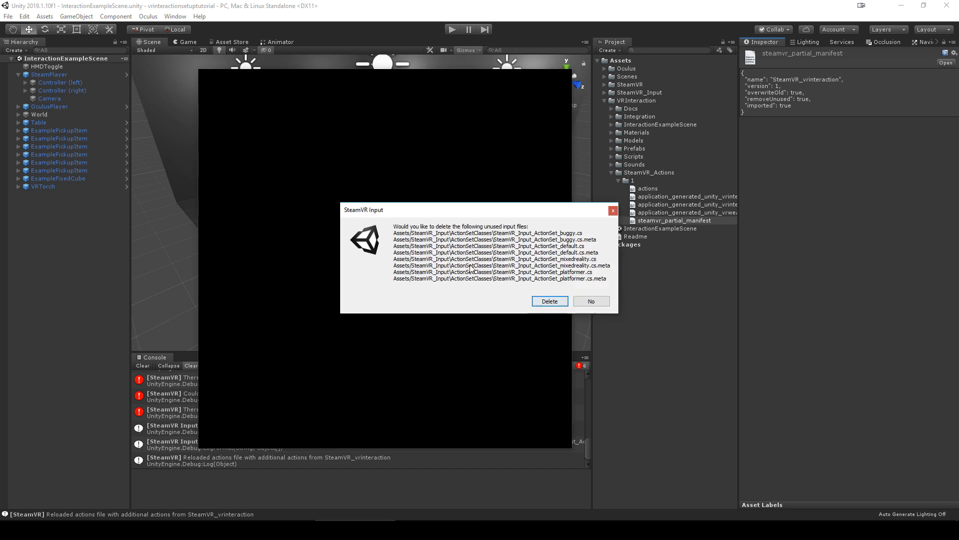
click(548, 300)
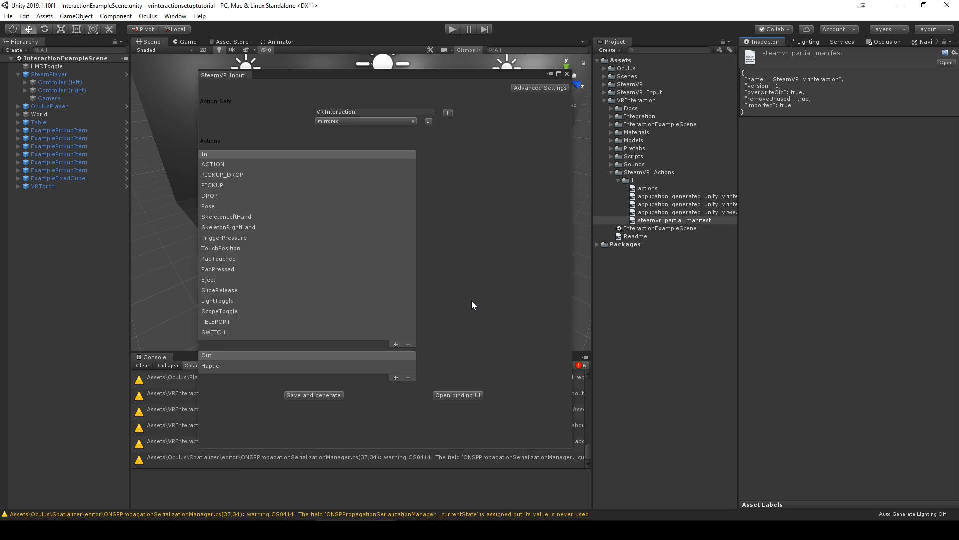
click(313, 395)
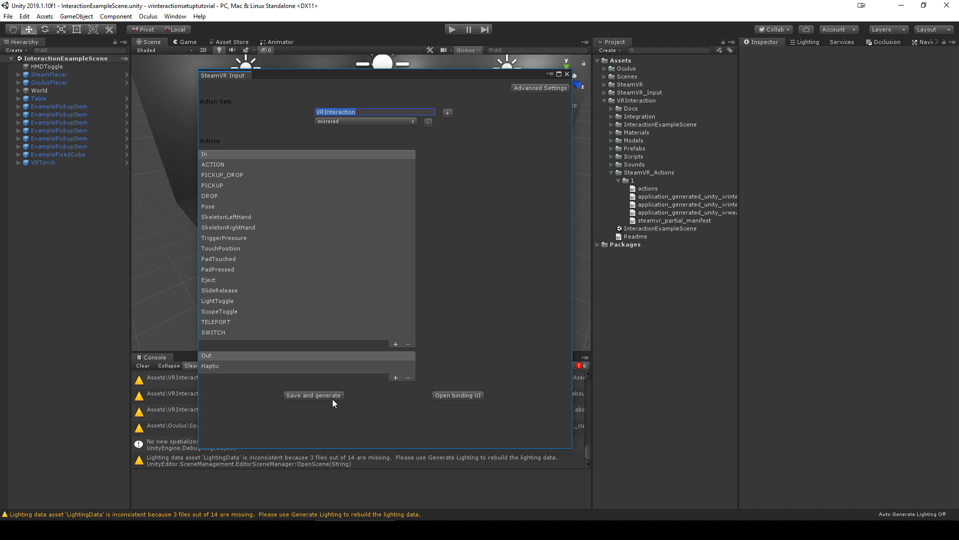
click(313, 394)
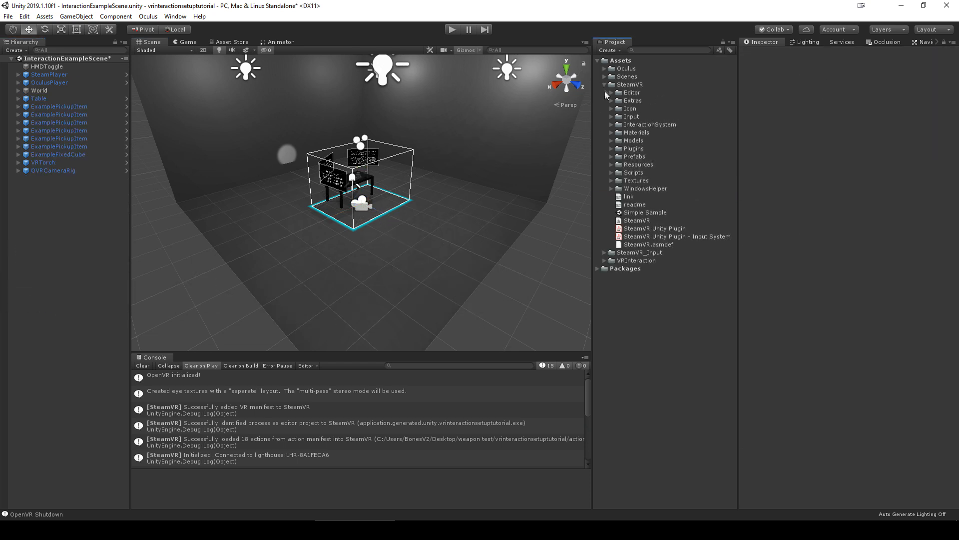
Step: Place the SteamVR [CameraRig] prefab in the scene and Play-test its tracked controllers
click(611, 156)
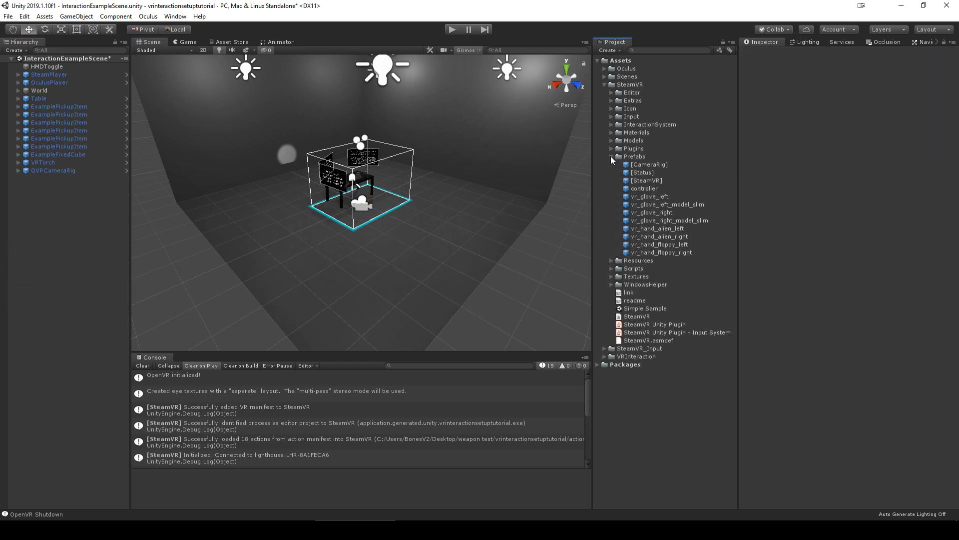
click(648, 164)
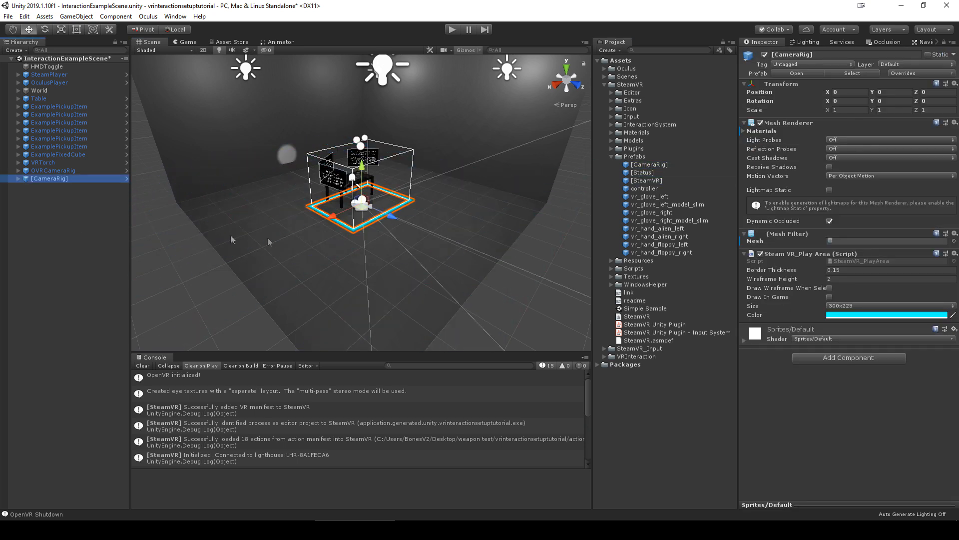
click(60, 186)
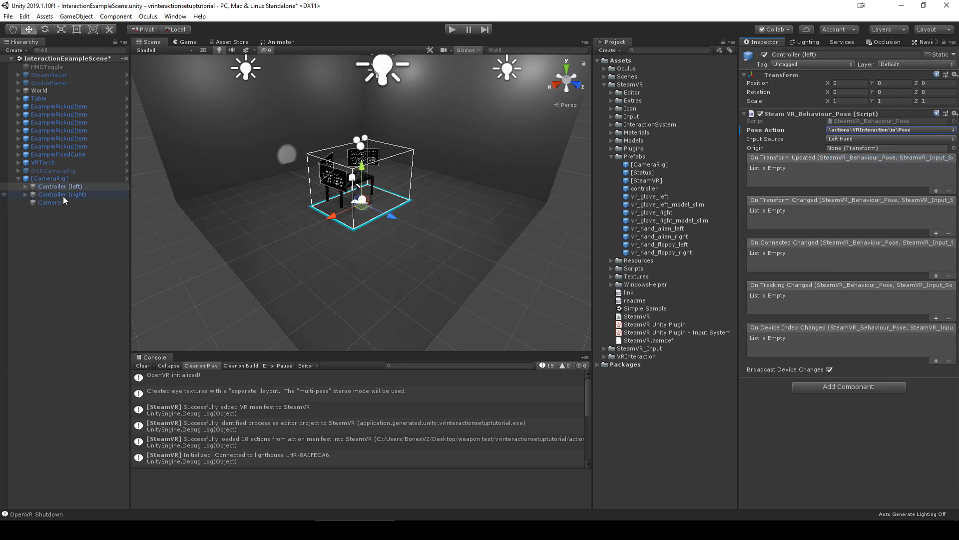
click(452, 29)
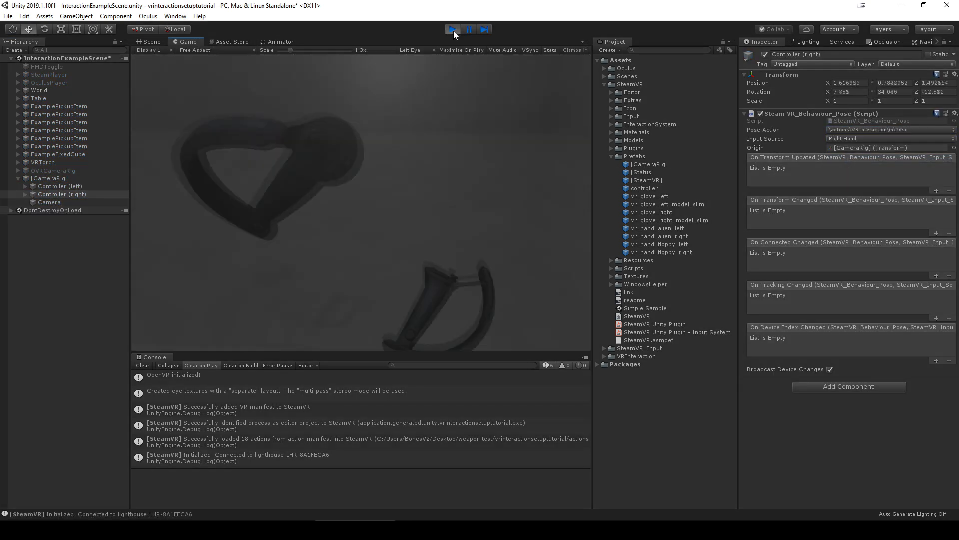
click(451, 29)
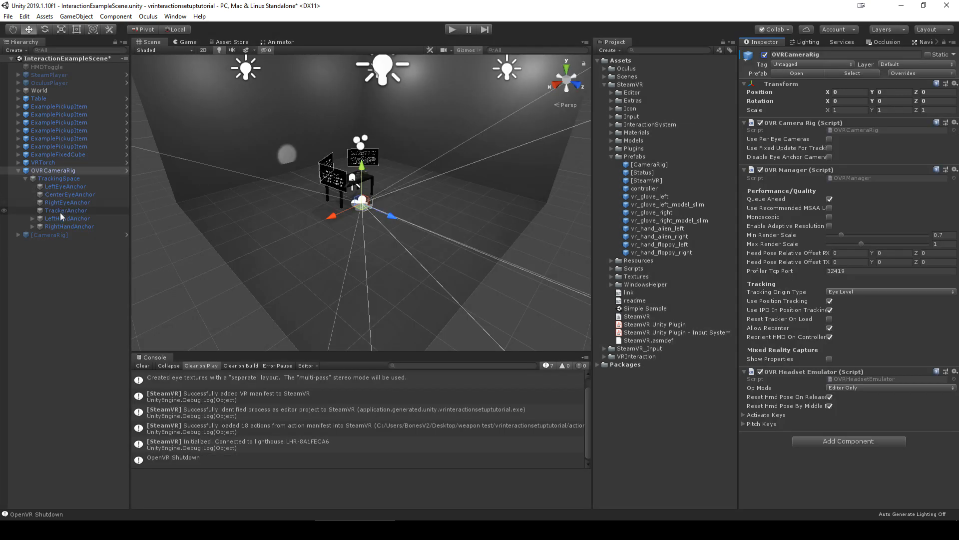
Step: Add VR Interactor and VR Input to LeftHandAnchor and create a custom action 'New action'
click(67, 217)
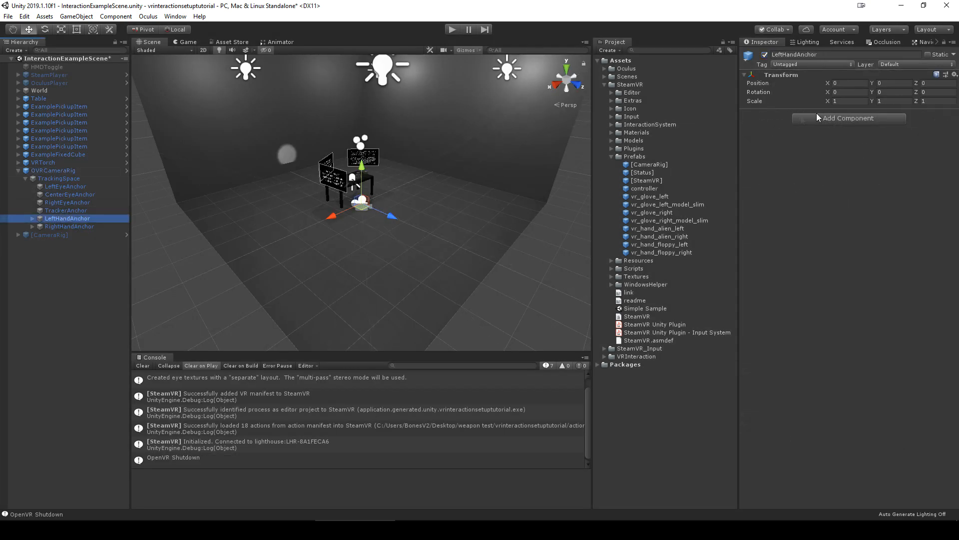
click(848, 118)
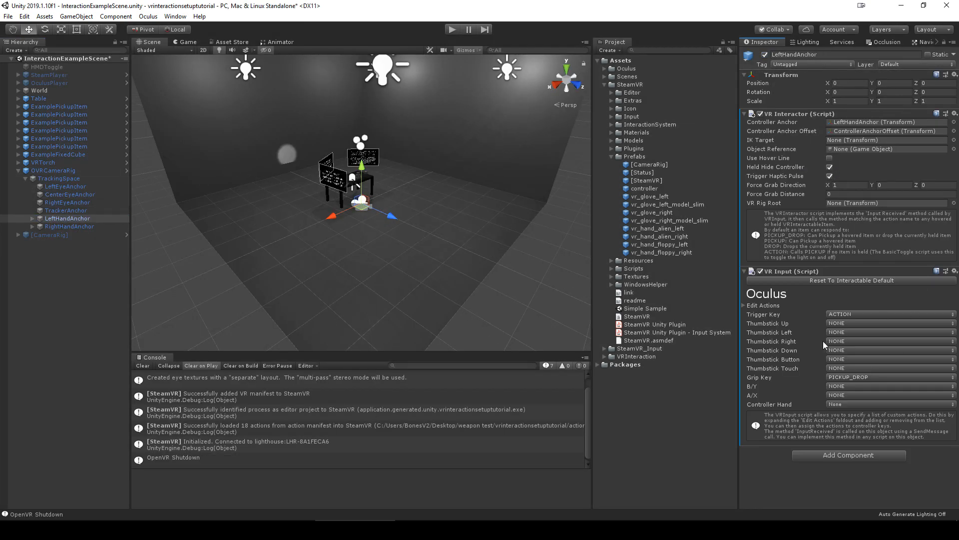
mouse_move(754, 311)
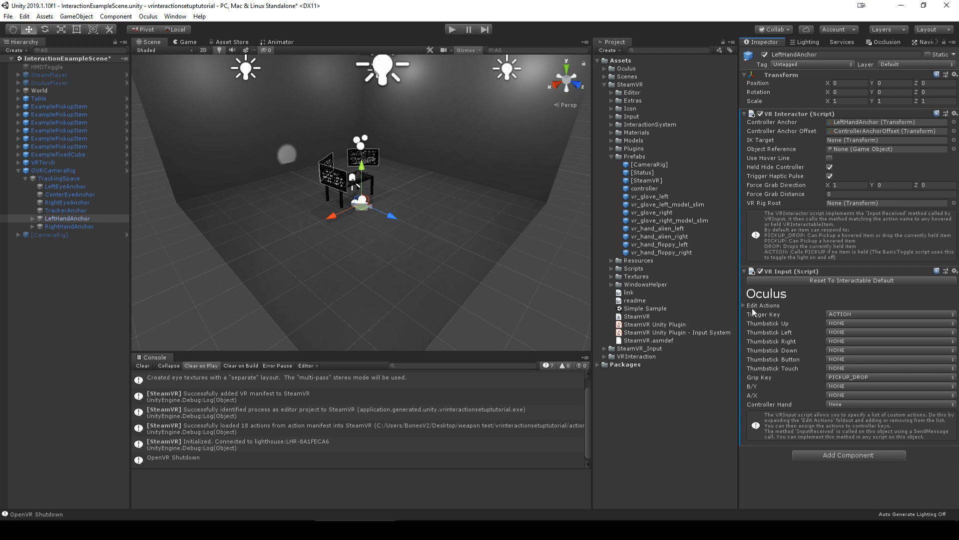
click(763, 305)
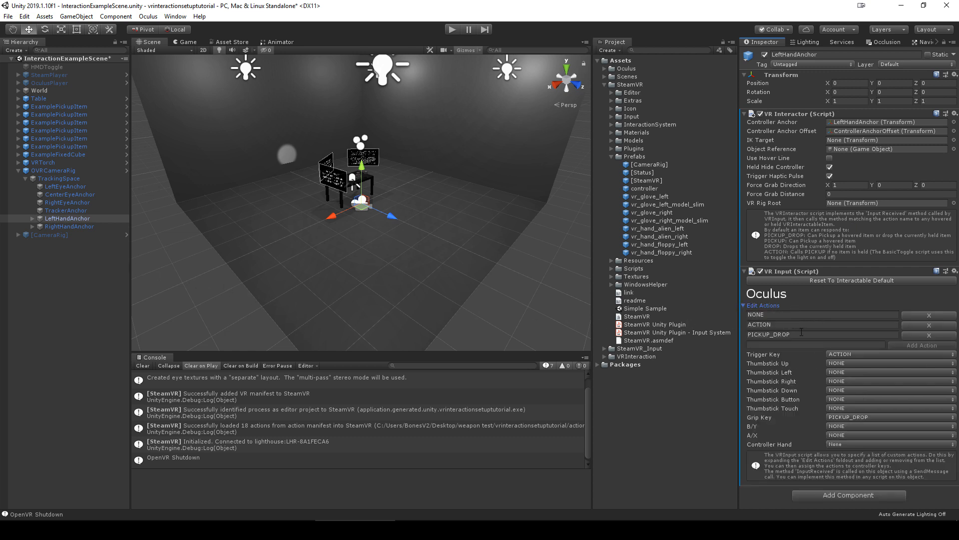
click(69, 226)
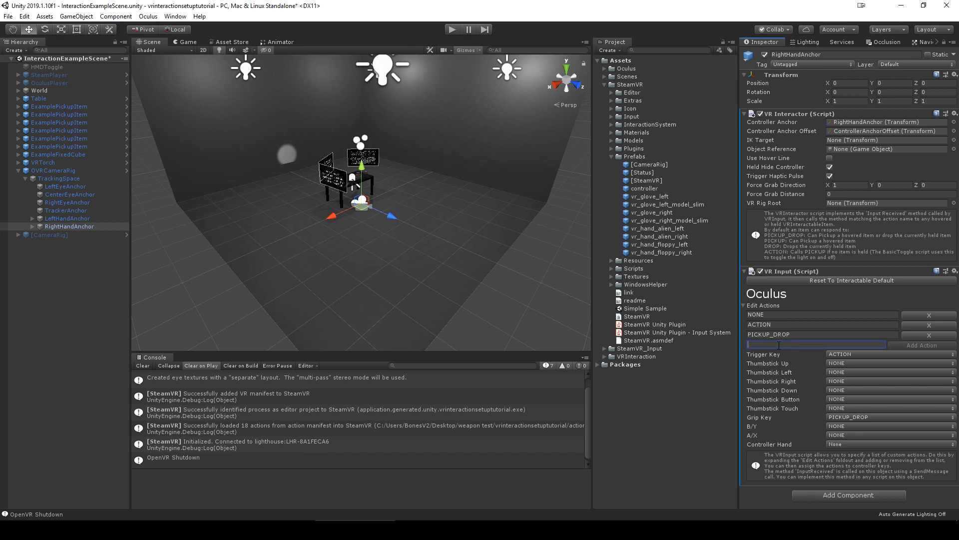
text(New action)
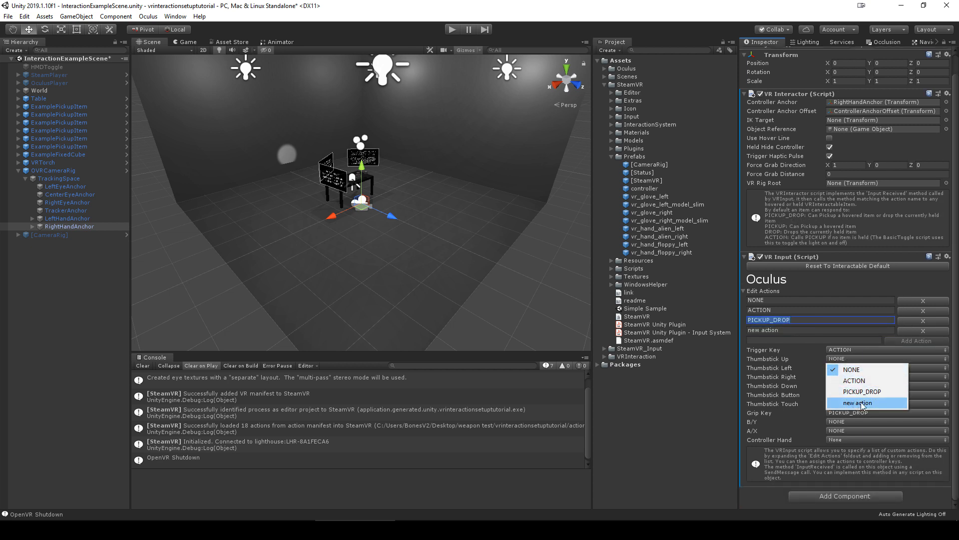
Step: In the SteamVR binding UI, set the trackpad as a DPAD with North mapped to newaction
click(60, 186)
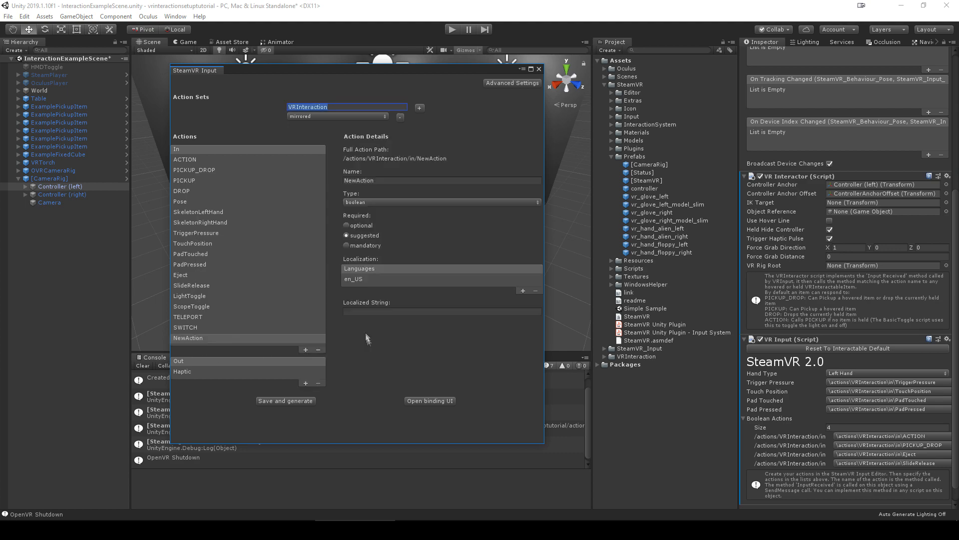
click(429, 400)
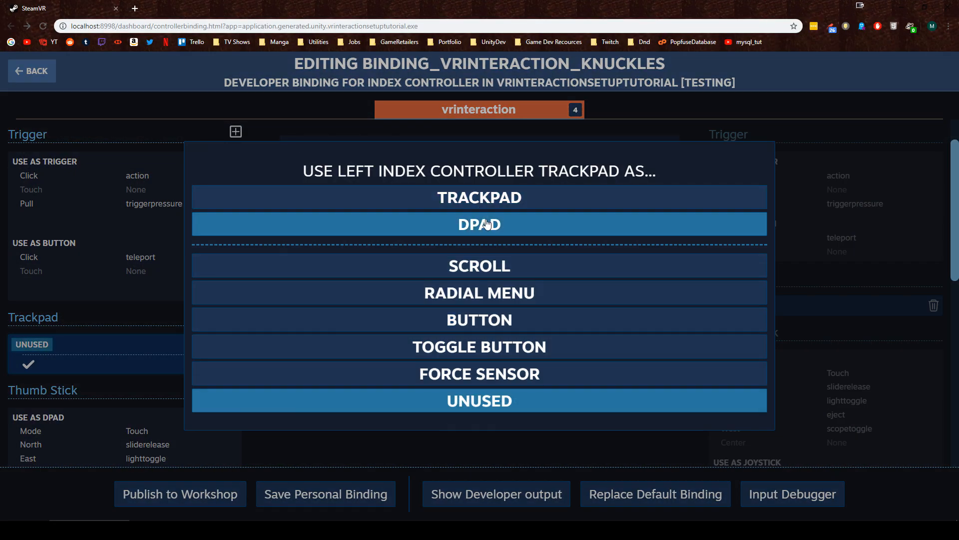
click(479, 224)
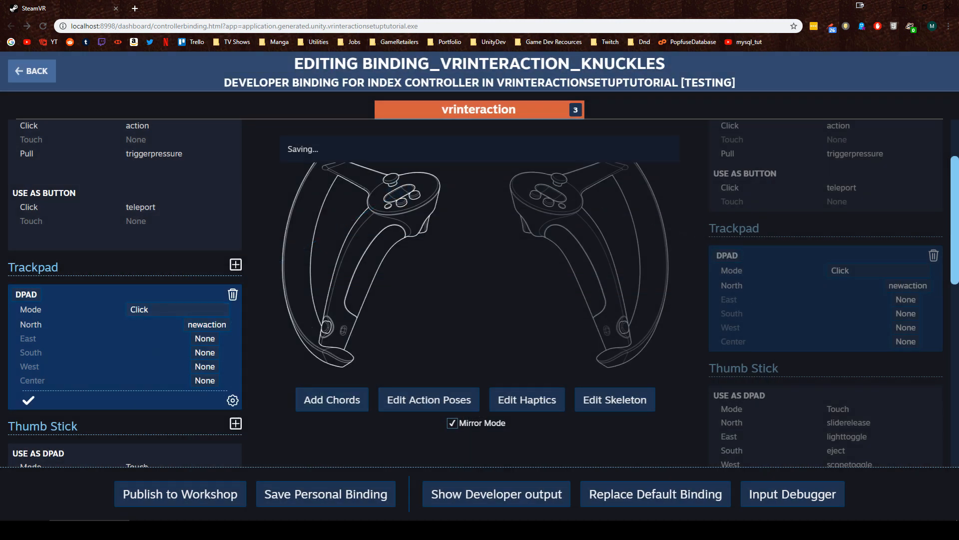